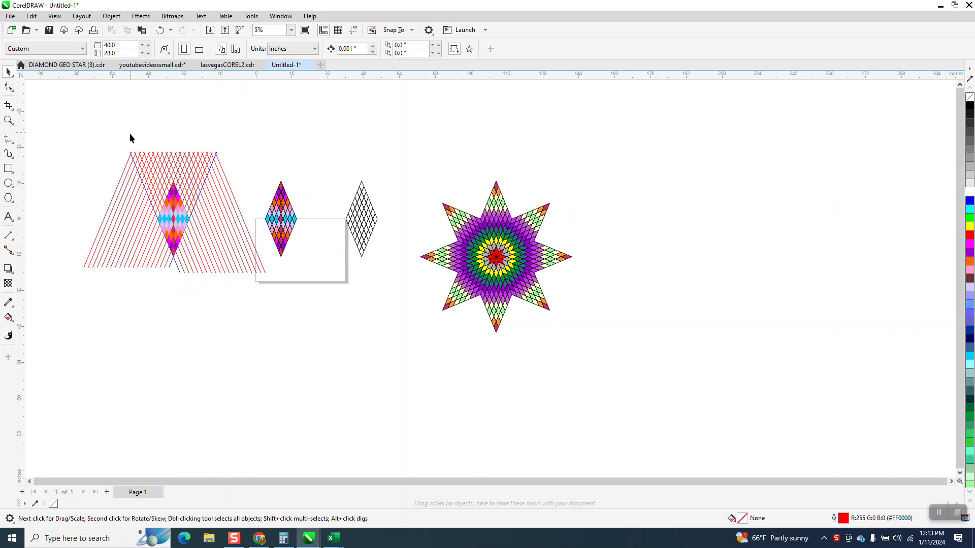
- Select the whole diamond star and drag it up and slightly left on the page
key(ctrl+a)
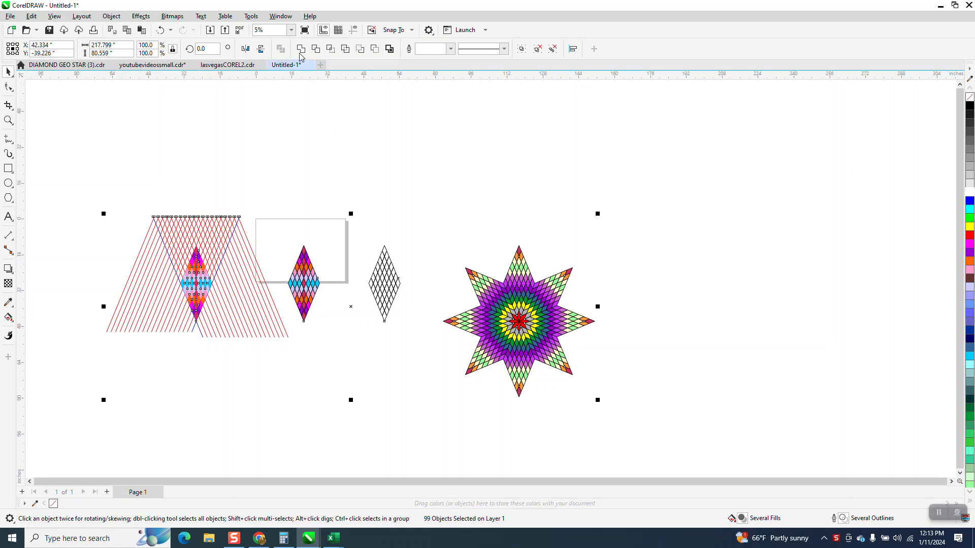
click(250, 15)
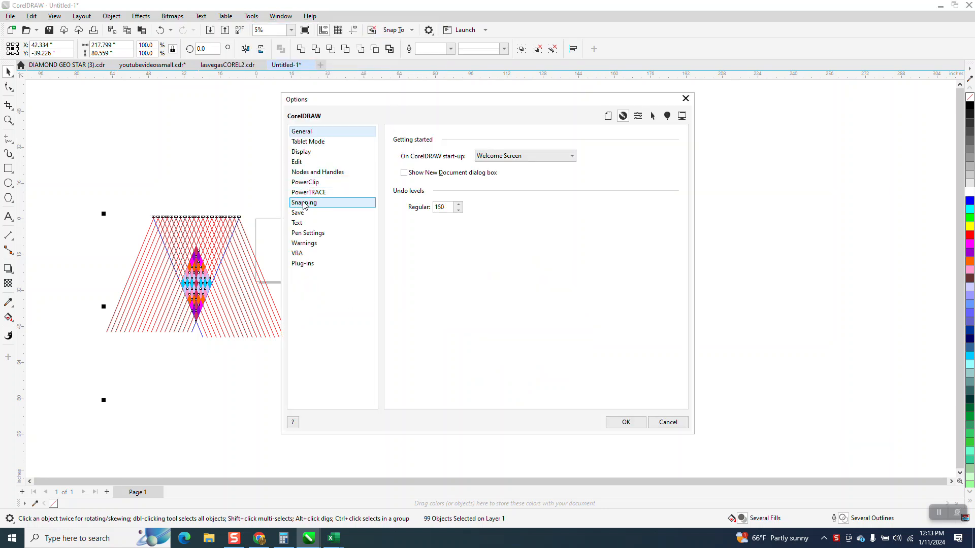
click(297, 212)
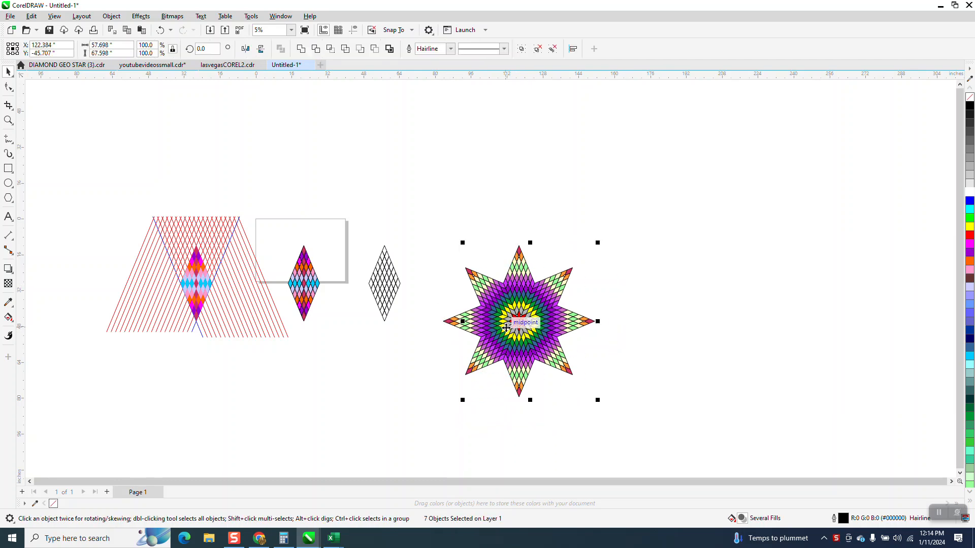
drag(528, 322, 503, 265)
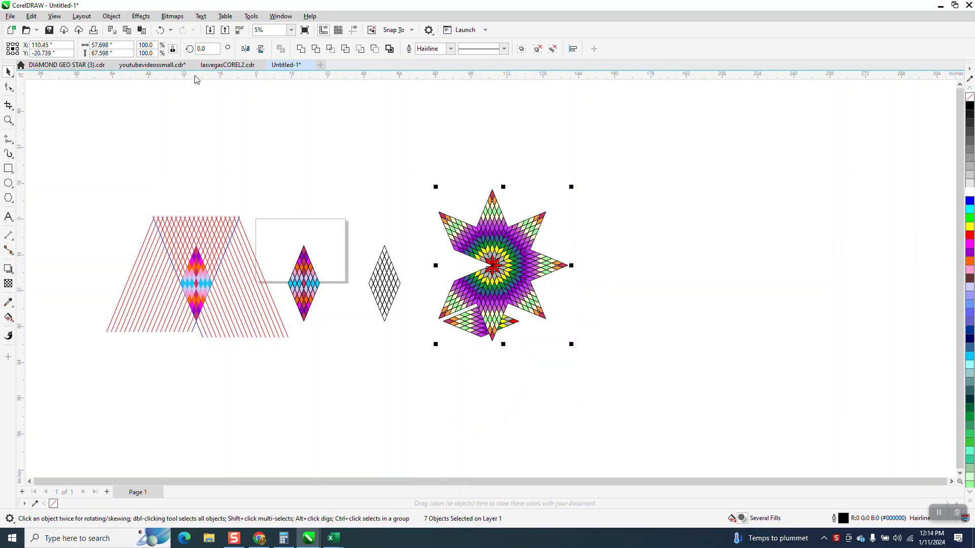
drag(503, 265, 530, 321)
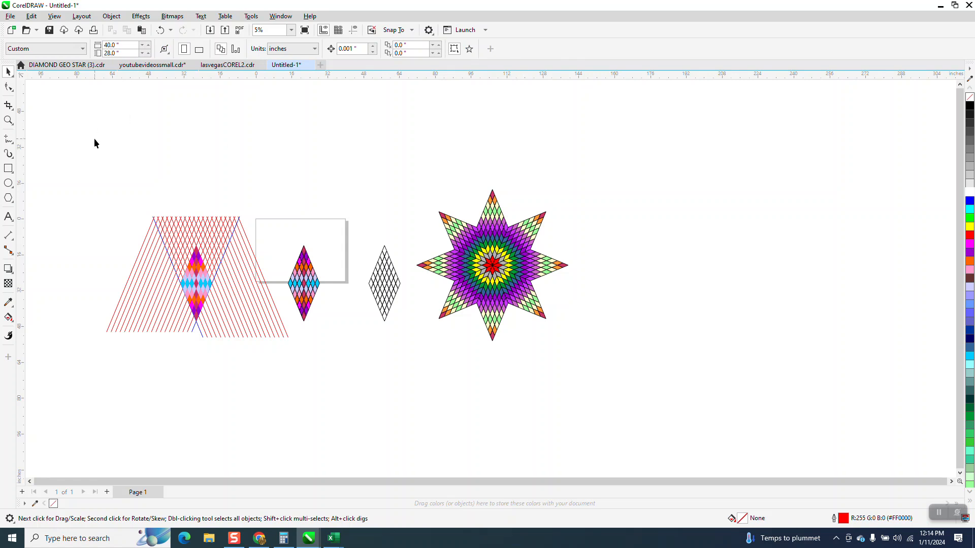
mouse_move(416, 227)
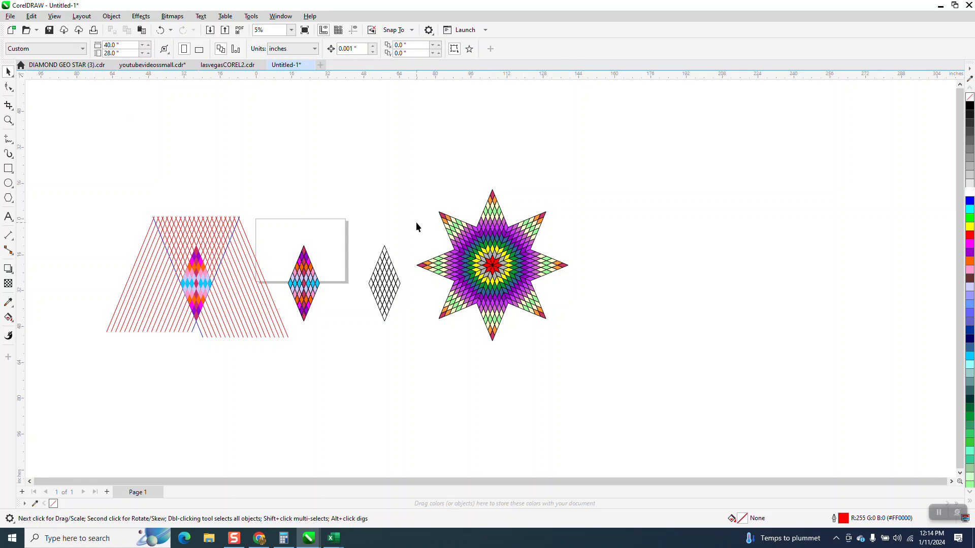
mouse_move(415, 262)
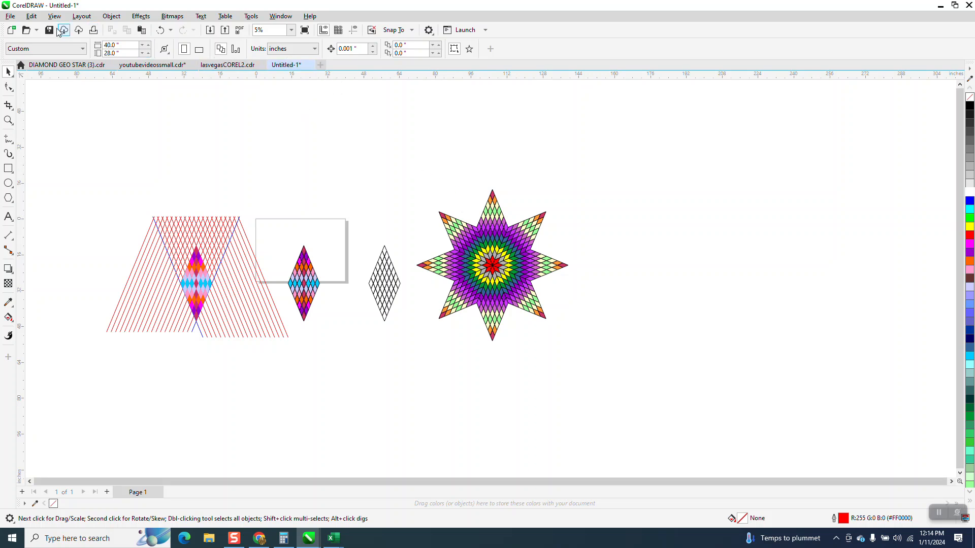
- Save the drawing as diamondshapes in the Pictures folder
click(10, 15)
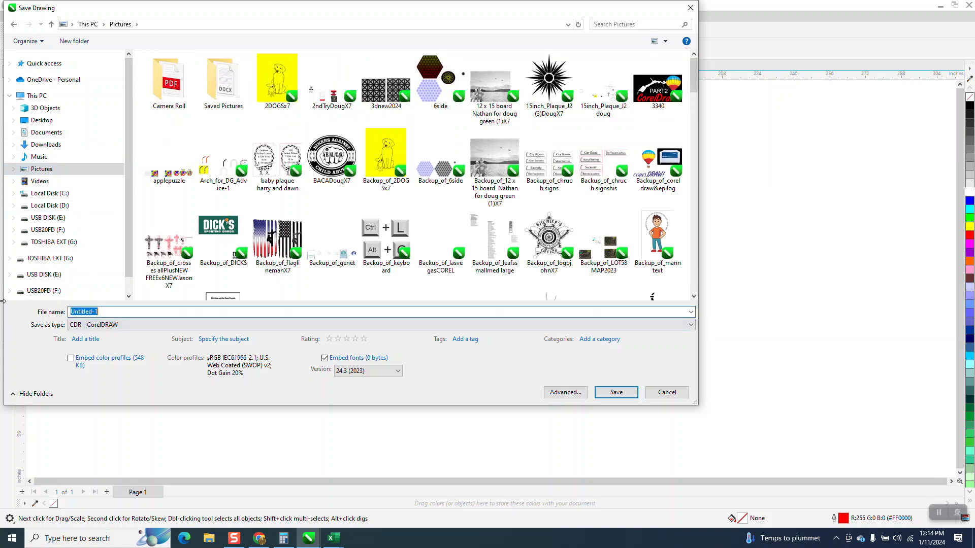
text(diag)
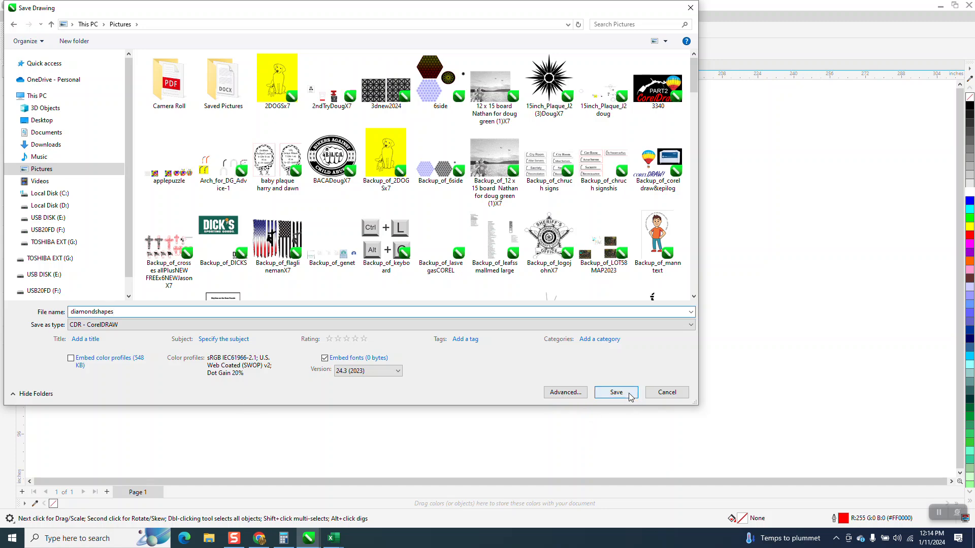
click(615, 392)
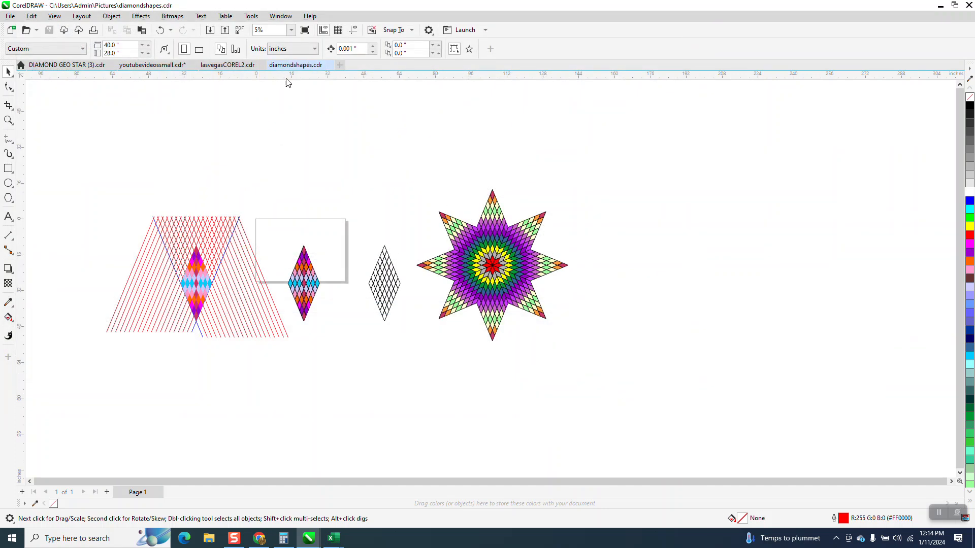
- In Options > Save, set auto-backup to run every 5 minutes
click(251, 15)
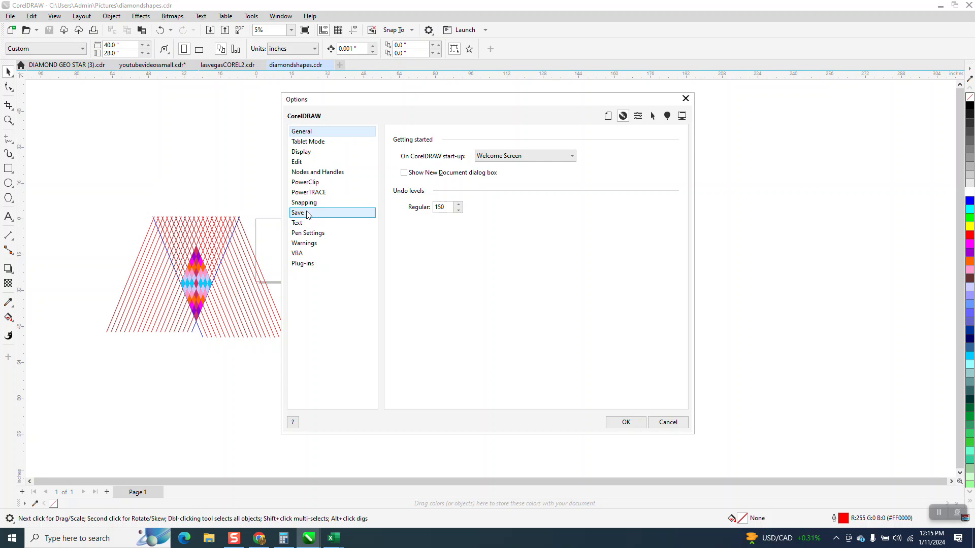
click(297, 212)
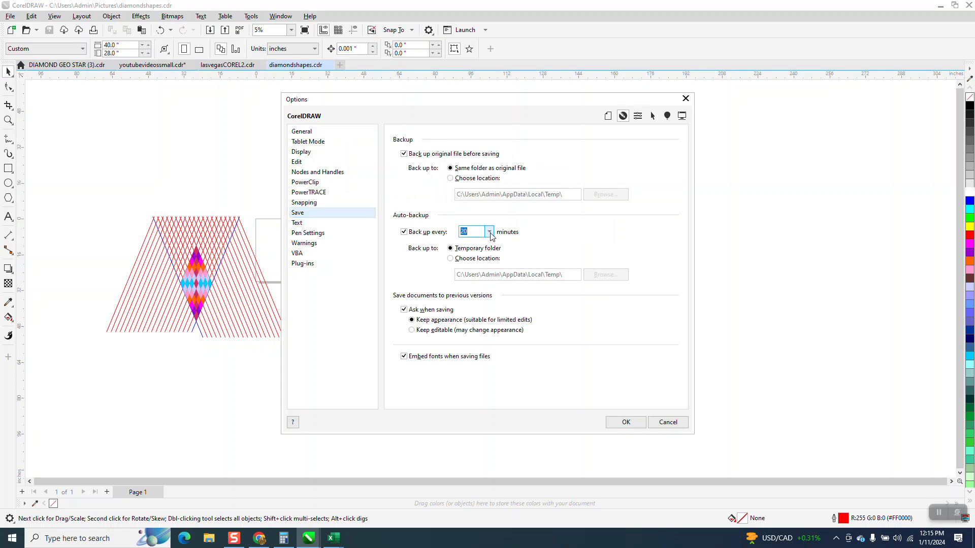
click(490, 231)
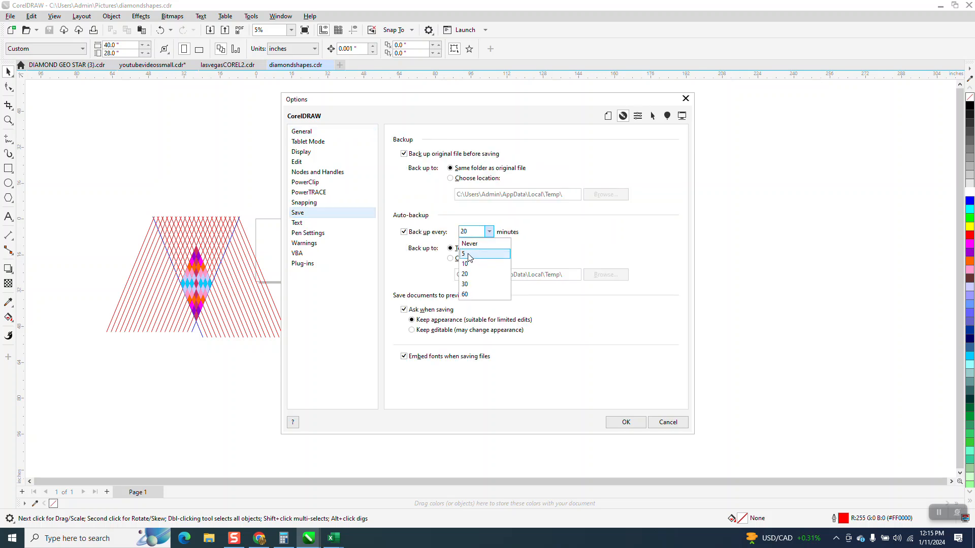
click(464, 254)
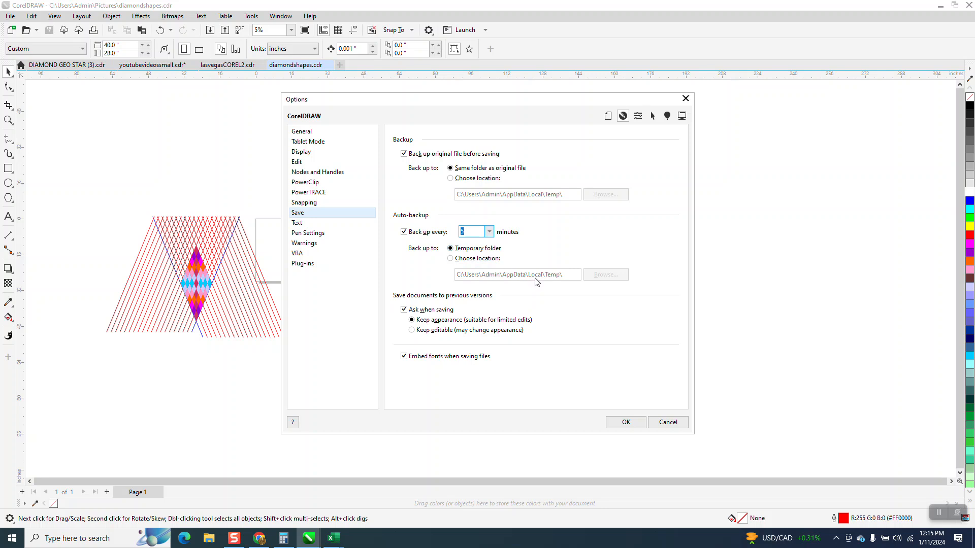
mouse_move(540, 283)
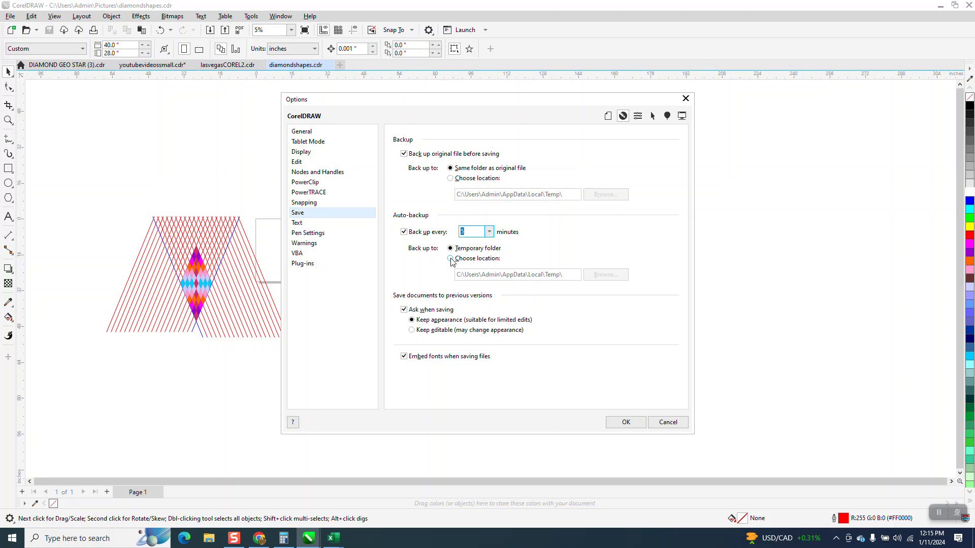
- Switch backups to a custom location and bring up the folder browser
click(450, 258)
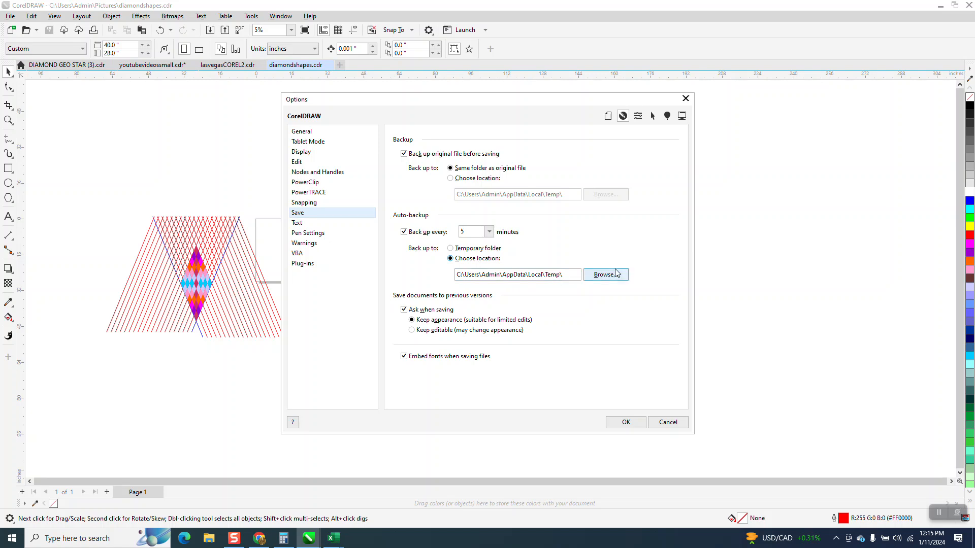
click(604, 274)
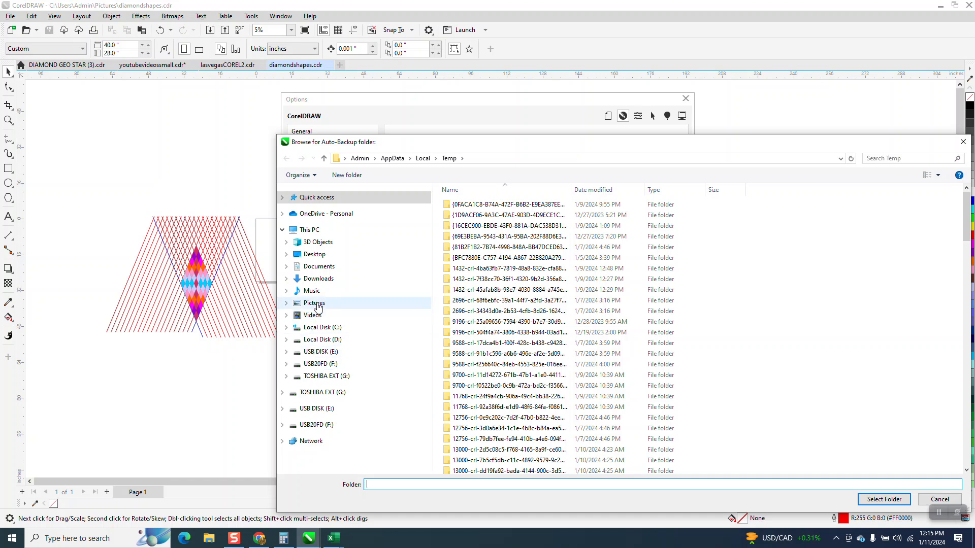
- Choose Pictures as the auto-backup folder and confirm the Options dialog
click(314, 304)
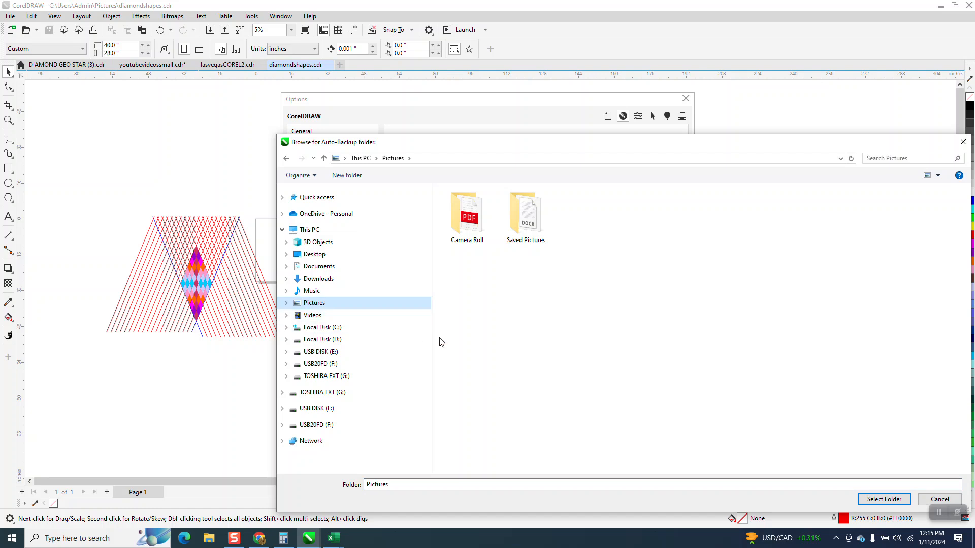
click(882, 499)
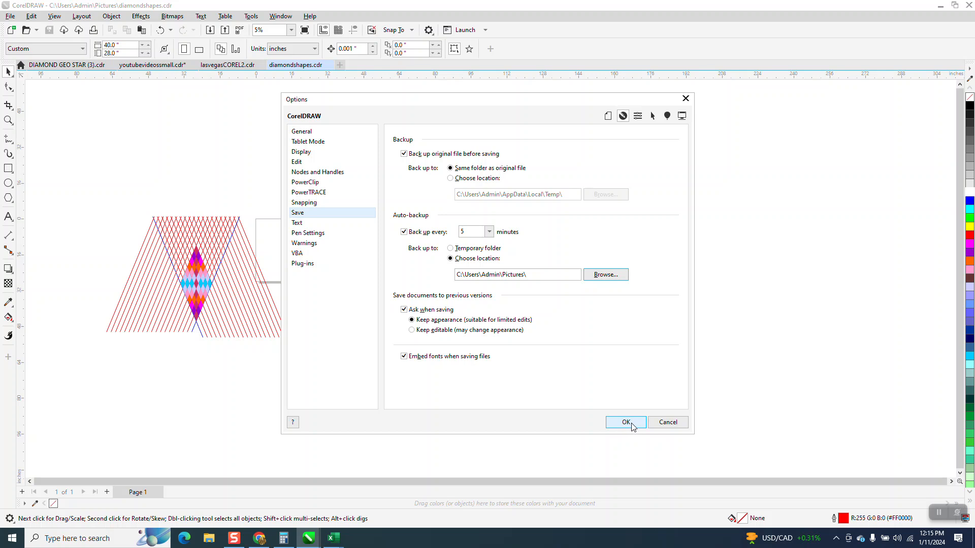
click(626, 422)
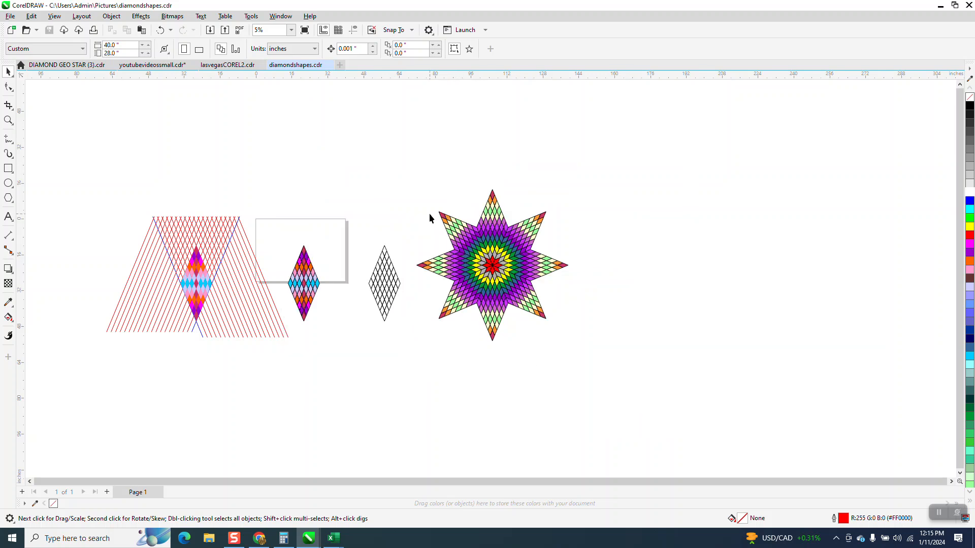
mouse_move(226, 211)
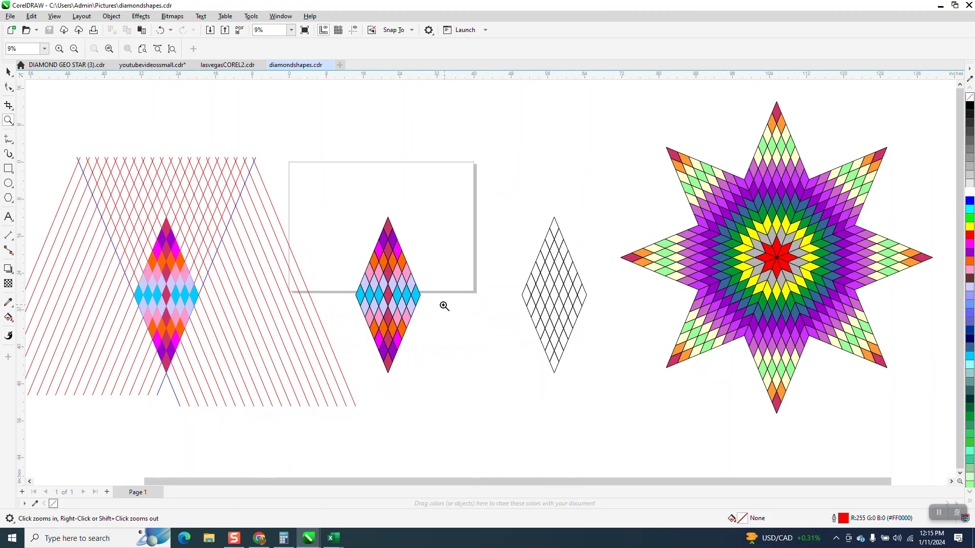
click(444, 305)
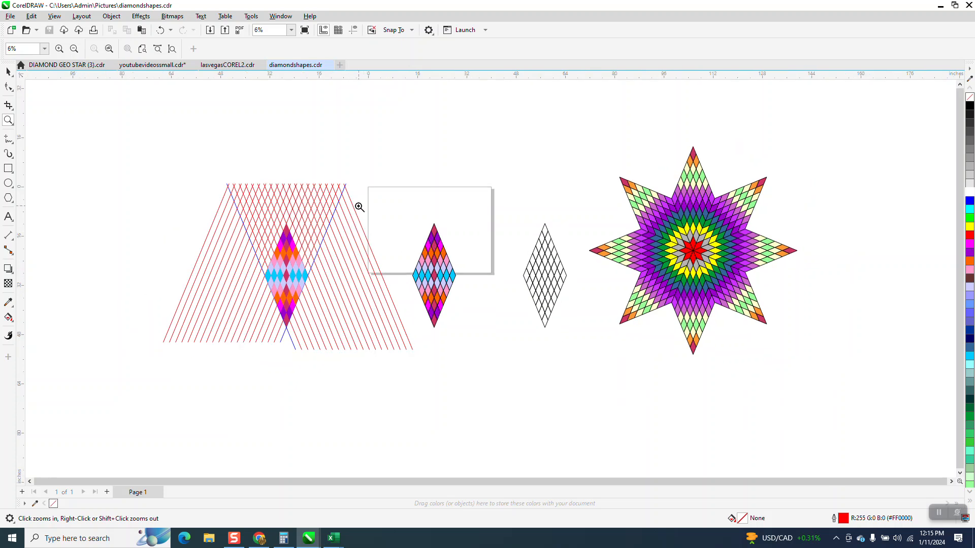
mouse_move(395, 222)
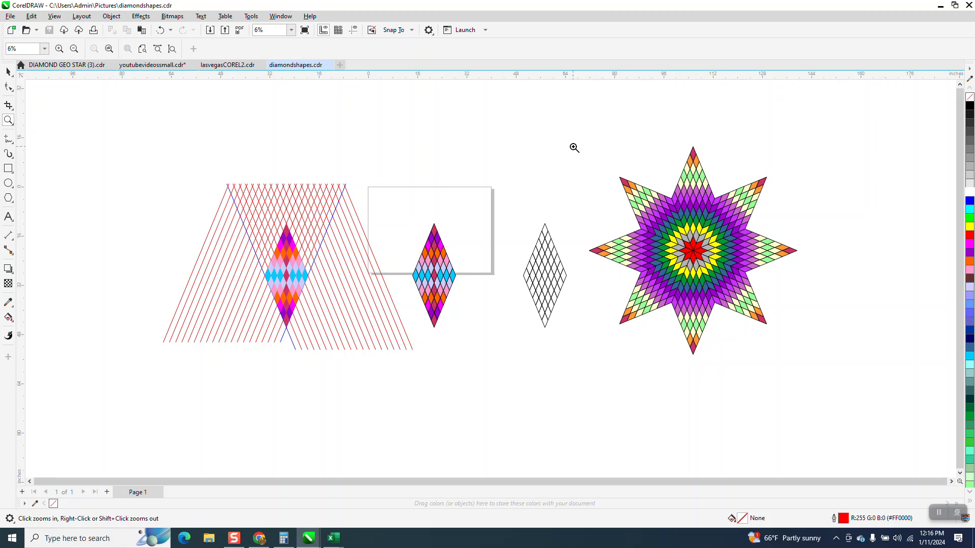
mouse_move(563, 168)
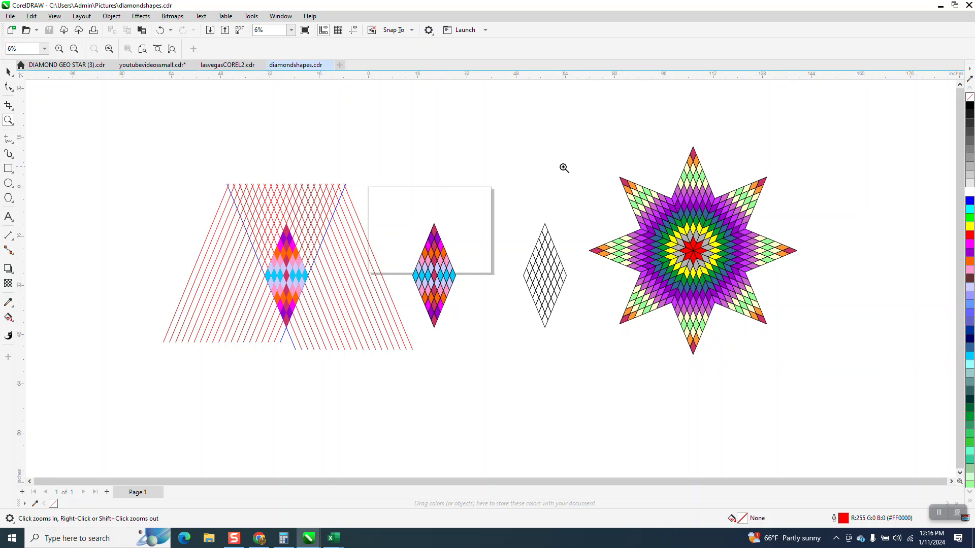
mouse_move(584, 156)
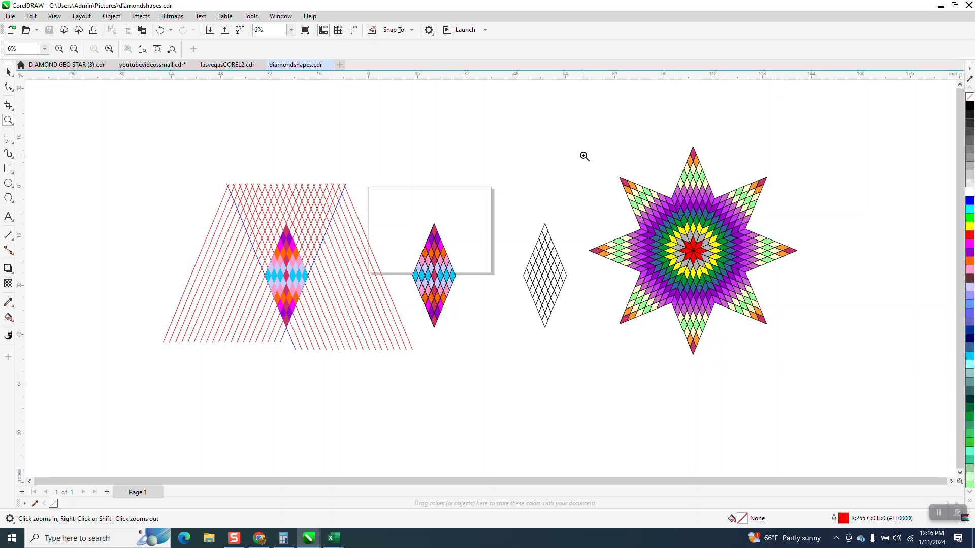
mouse_move(503, 259)
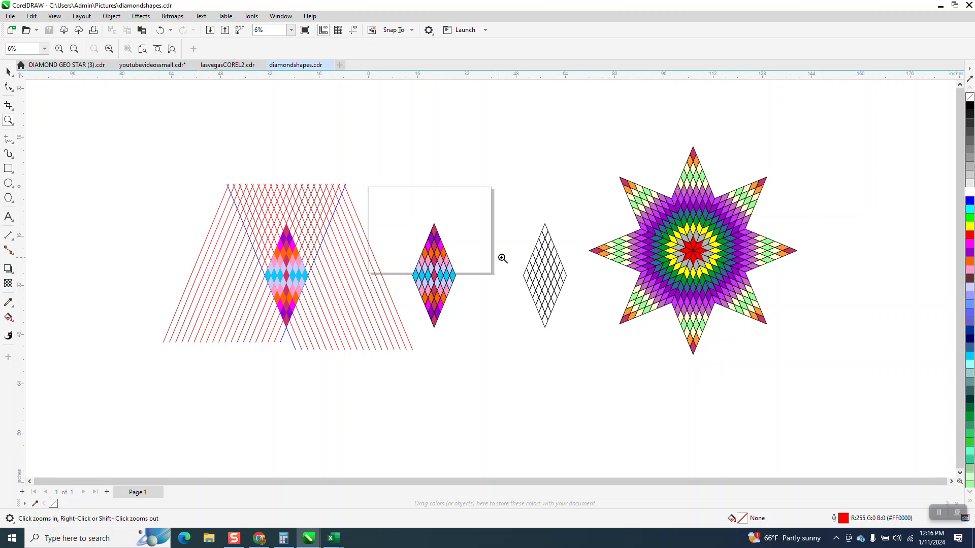